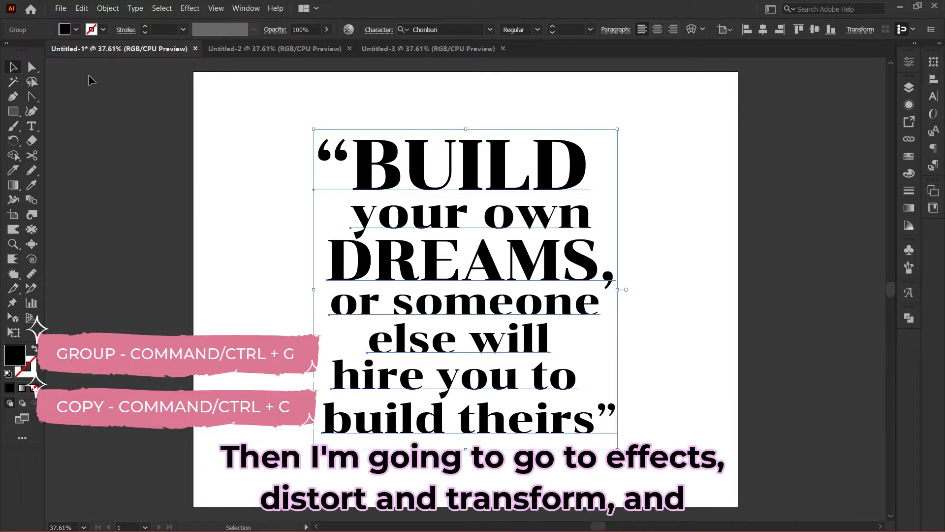
- Apply a Transform effect to the quote: move 0.5 px horizontally and vertically, 1000 copies
{"action": "left_click", "coordinate": [189, 8]}
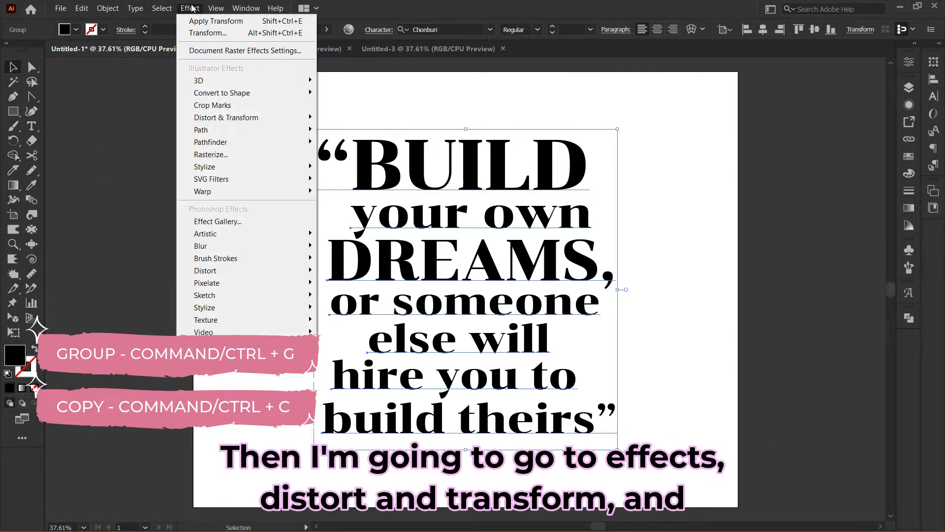
{"action": "mouse_move", "coordinate": [246, 118]}
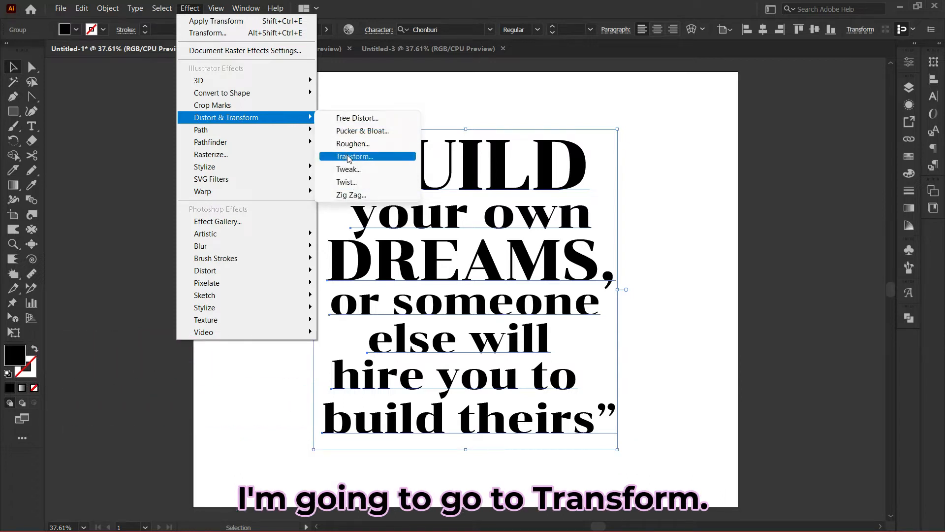
{"action": "left_click", "coordinate": [354, 156]}
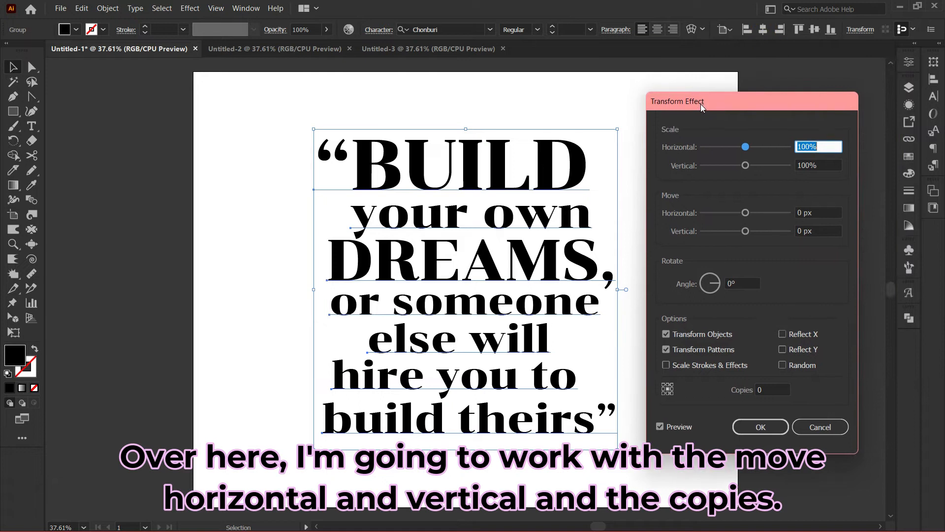
{"action": "left_click", "coordinate": [818, 212]}
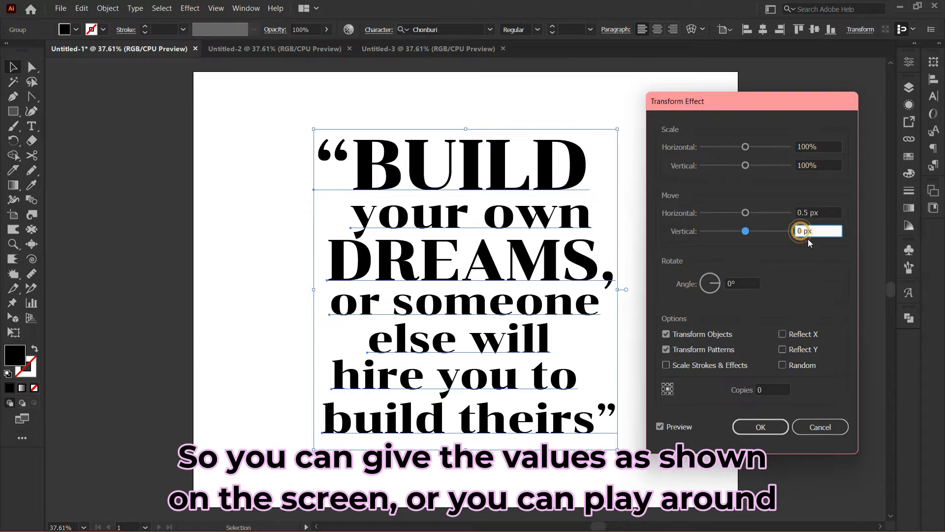
{"action": "type", "text": "0.5"}
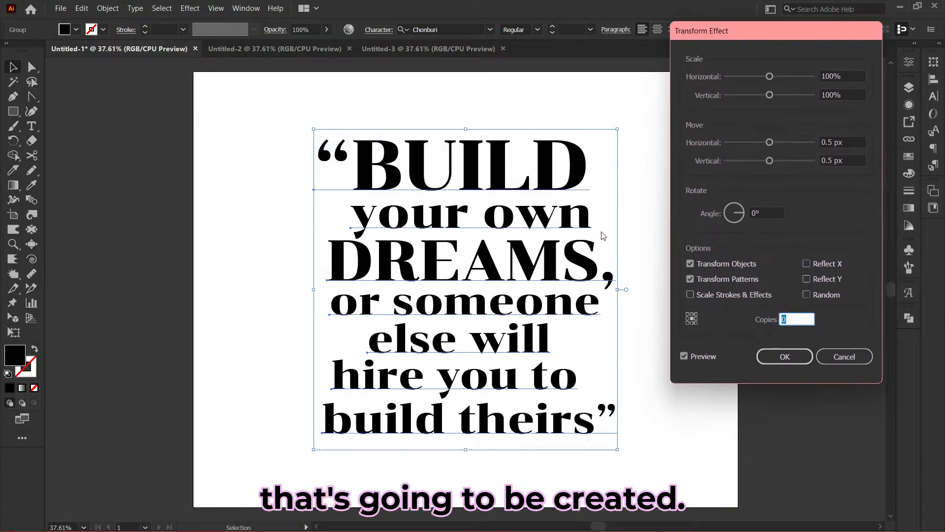
{"action": "type", "text": "1"}
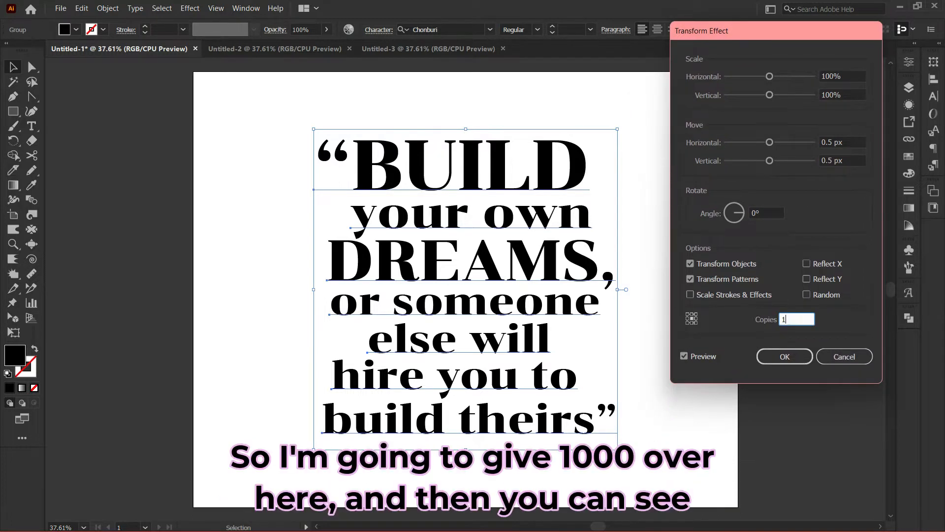
{"action": "type", "text": "1000"}
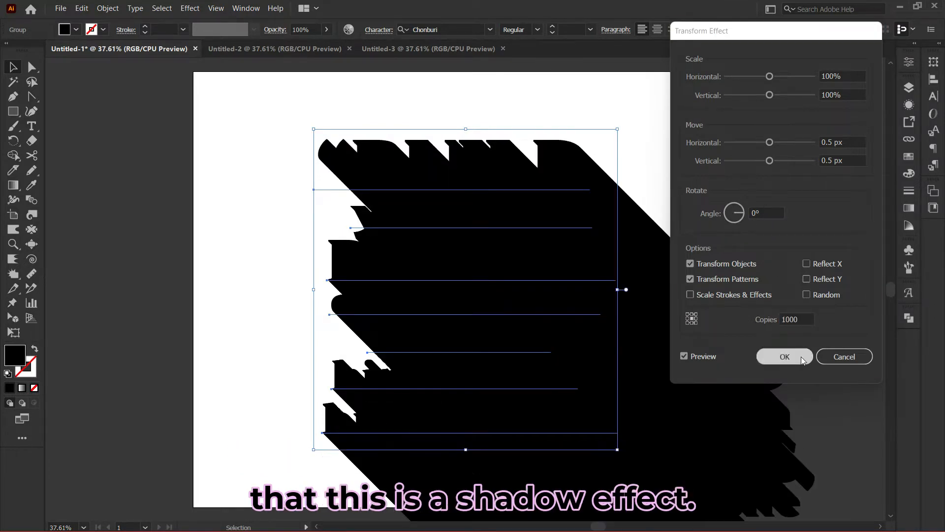
- Fade the shadow to about 51% opacity, deselect it, and paste the black quote on top
{"action": "left_click", "coordinate": [784, 356]}
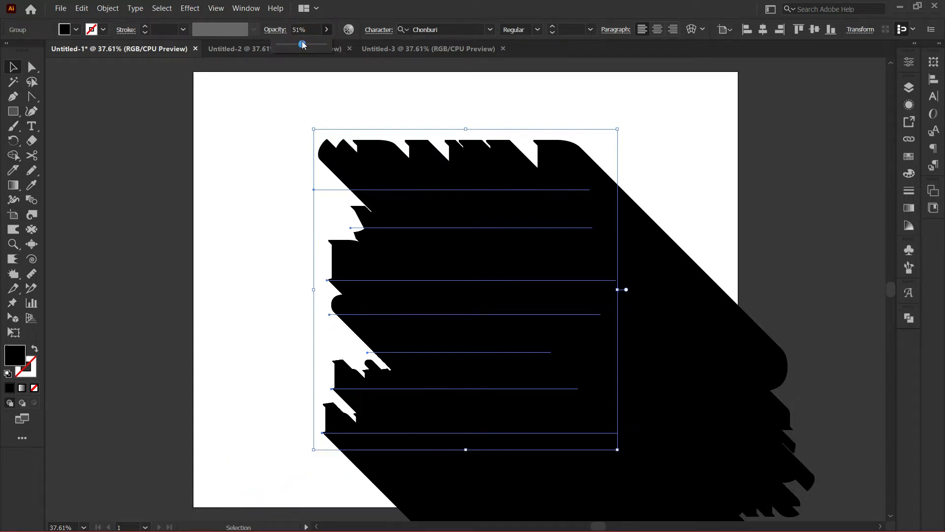
{"action": "left_click", "coordinate": [156, 141]}
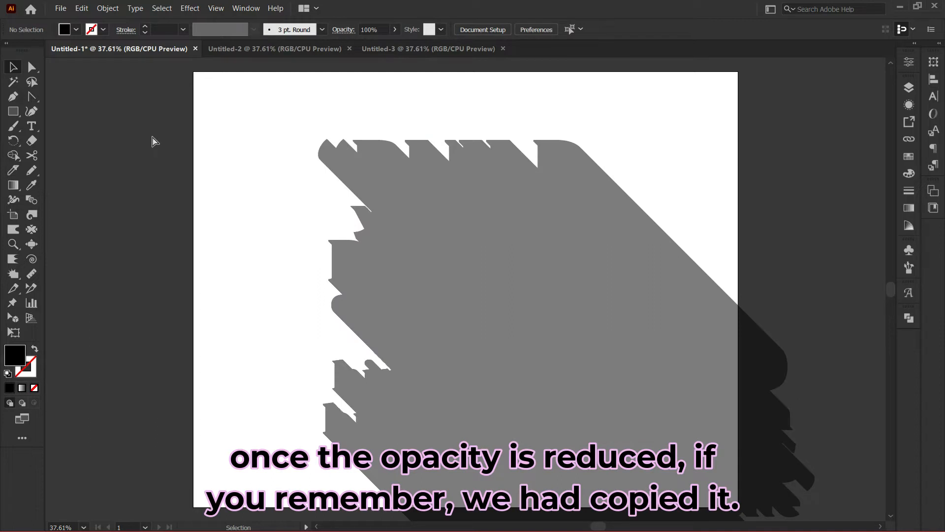
{"action": "key", "text": "ctrl+v"}
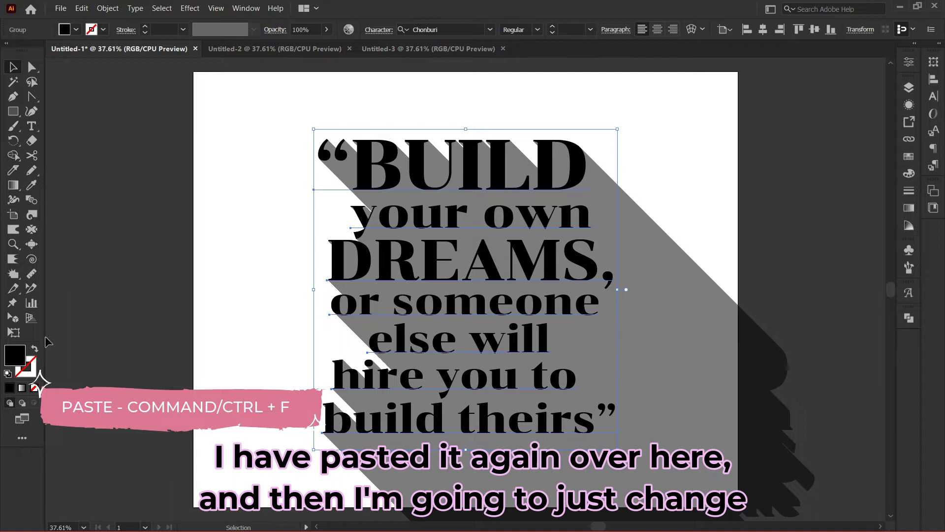
- Add a red rectangle behind the artwork and make the top quote's fill white (FFFFFF)
{"action": "left_click", "coordinate": [87, 285]}
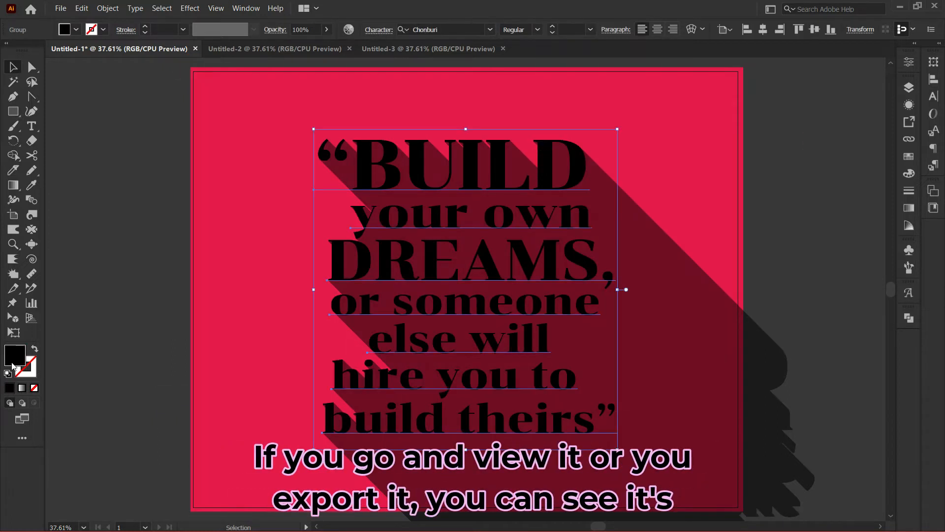
{"action": "double_click", "coordinate": [14, 355]}
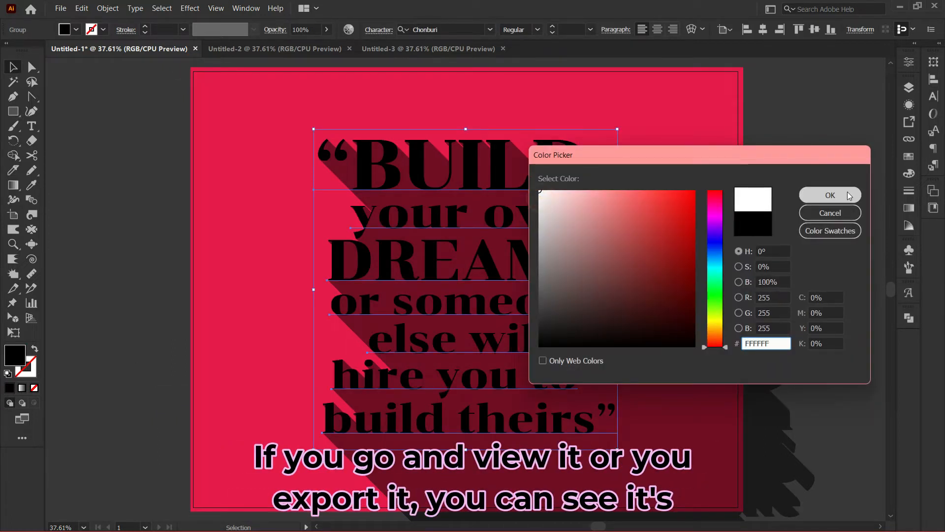
{"action": "left_click", "coordinate": [829, 195]}
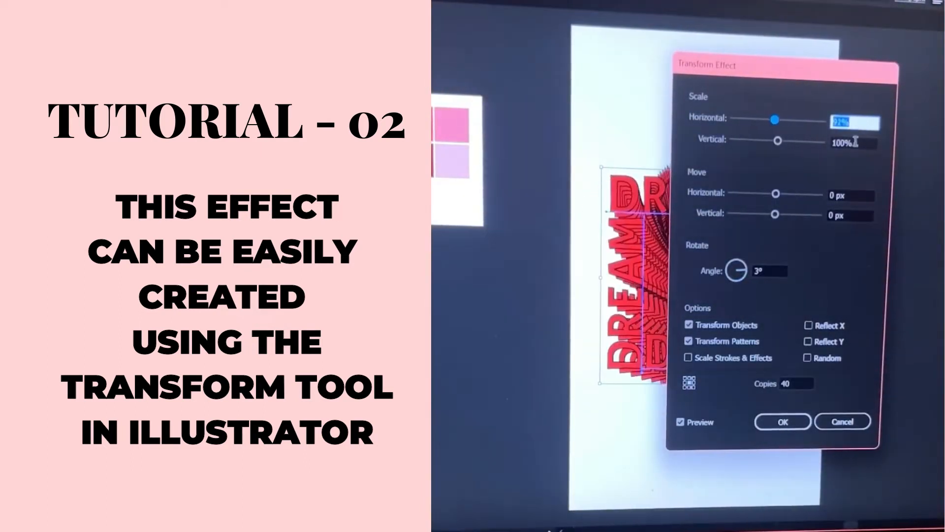
{"action": "left_click", "coordinate": [782, 421]}
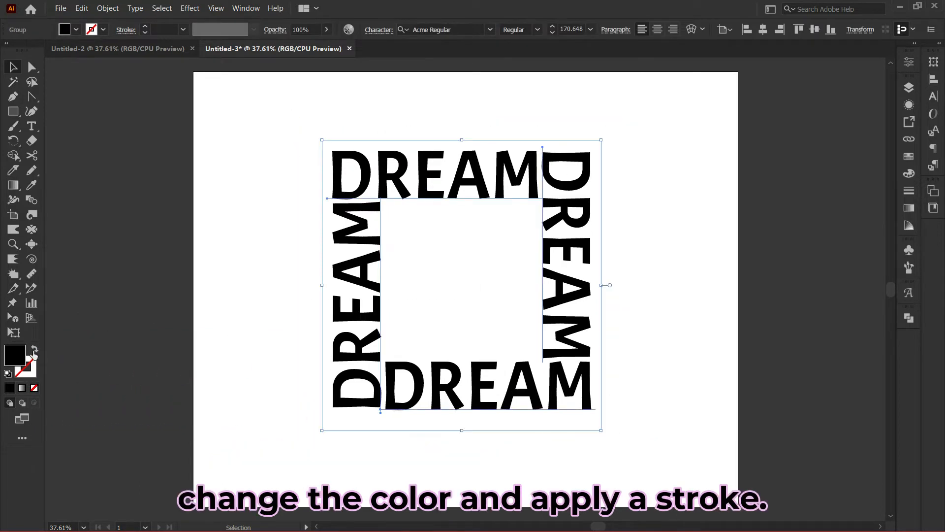
- Fill the DREAM words with pink F41C5A and make the stroke swatch active for the outline
{"action": "double_click", "coordinate": [14, 355]}
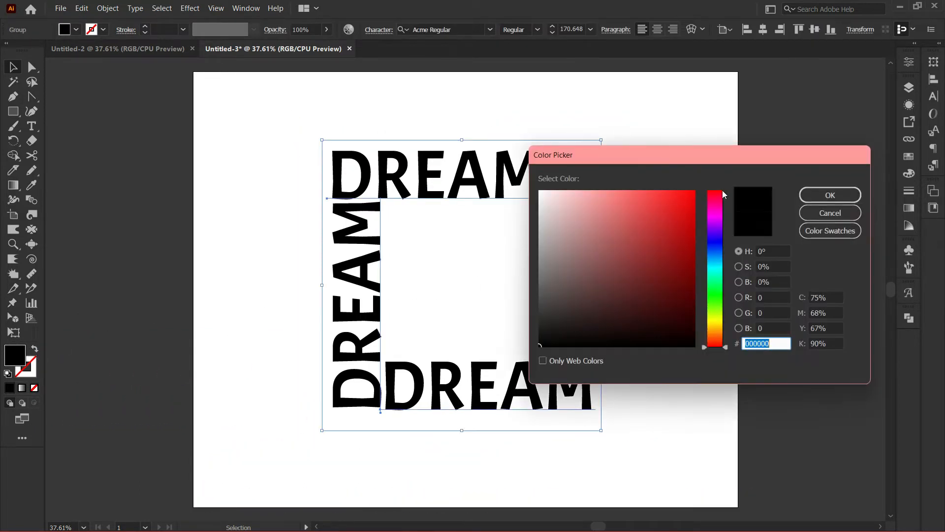
{"action": "left_click", "coordinate": [676, 209]}
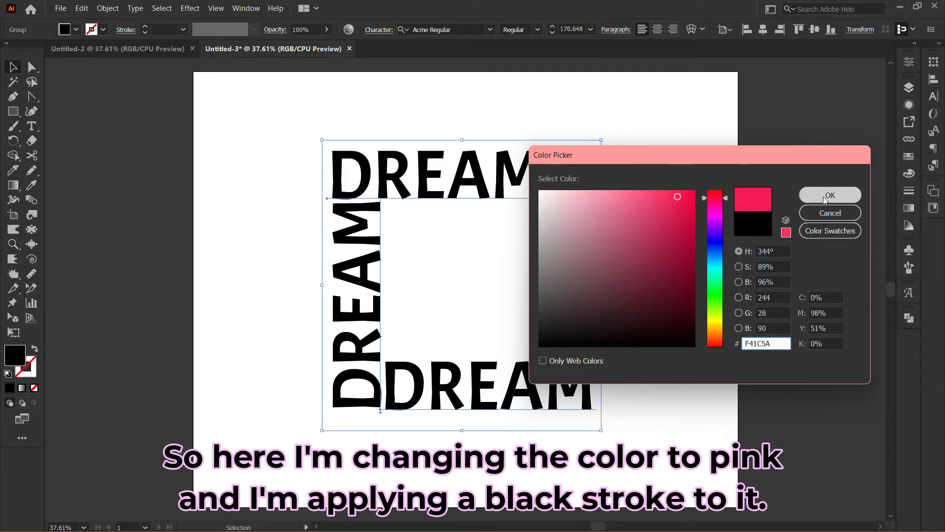
{"action": "left_click", "coordinate": [829, 194]}
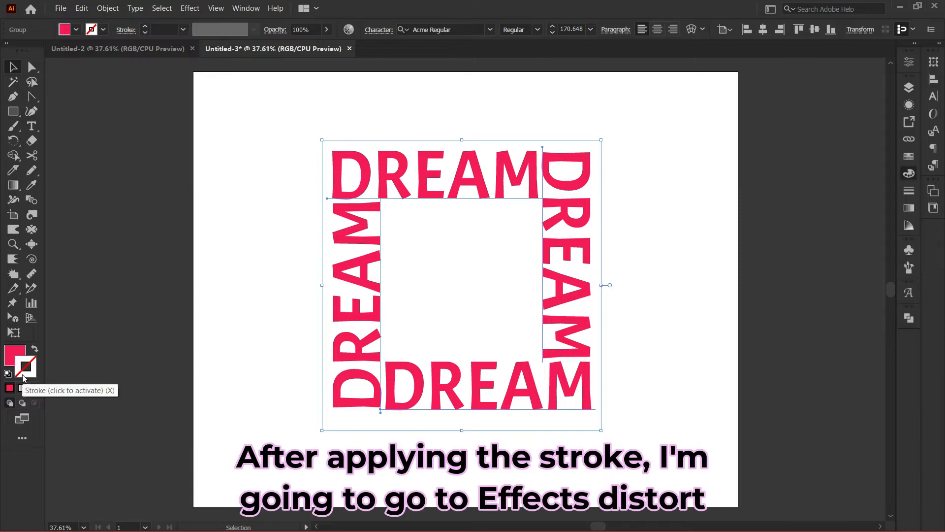
{"action": "left_click", "coordinate": [23, 366]}
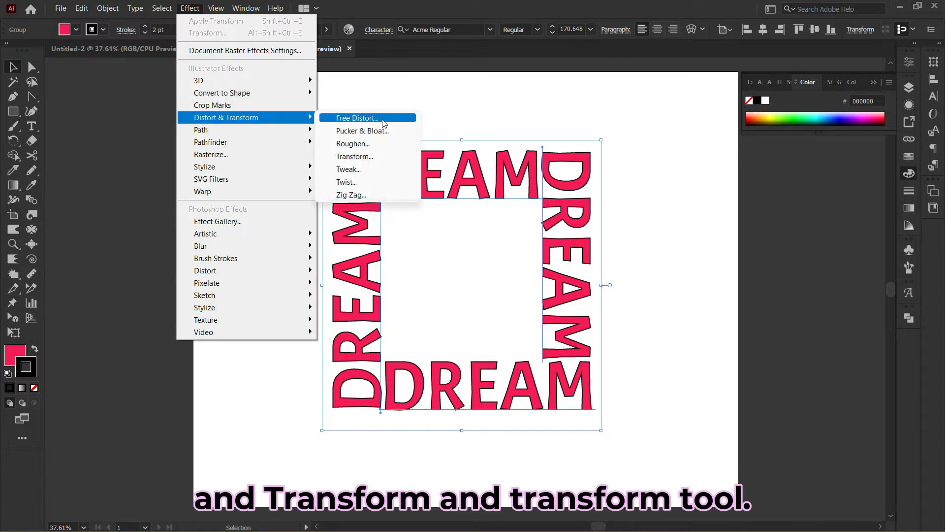
- Apply a Transform effect with 50 copies, 96% scale and a 3° angle
{"action": "left_click", "coordinate": [354, 156]}
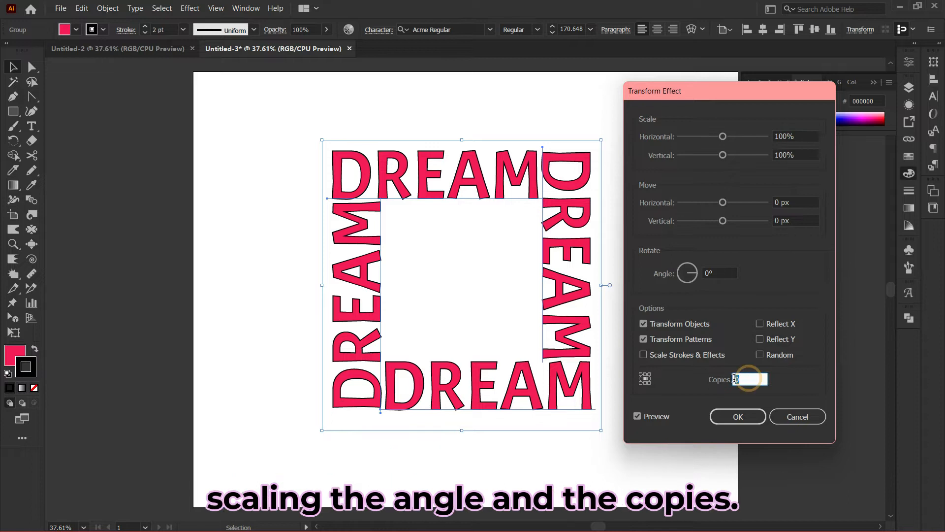
{"action": "type", "text": "50"}
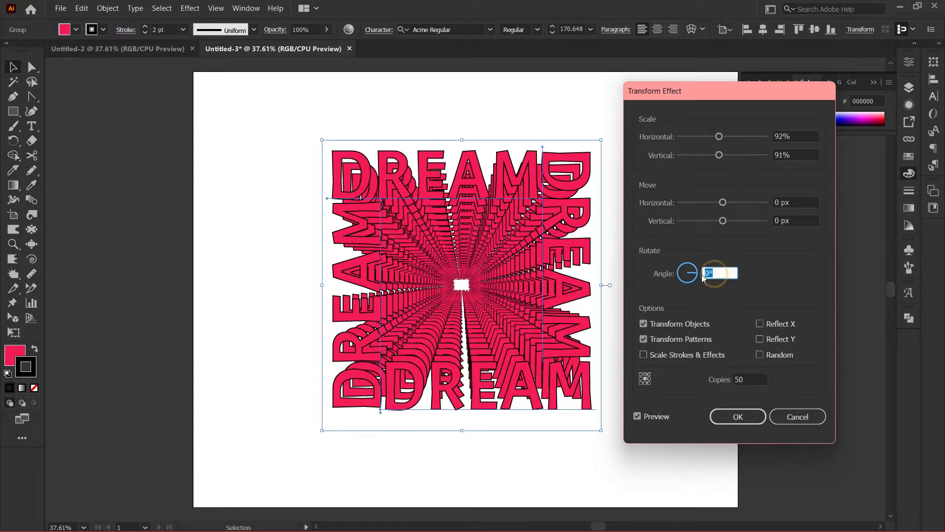
{"action": "type", "text": "3"}
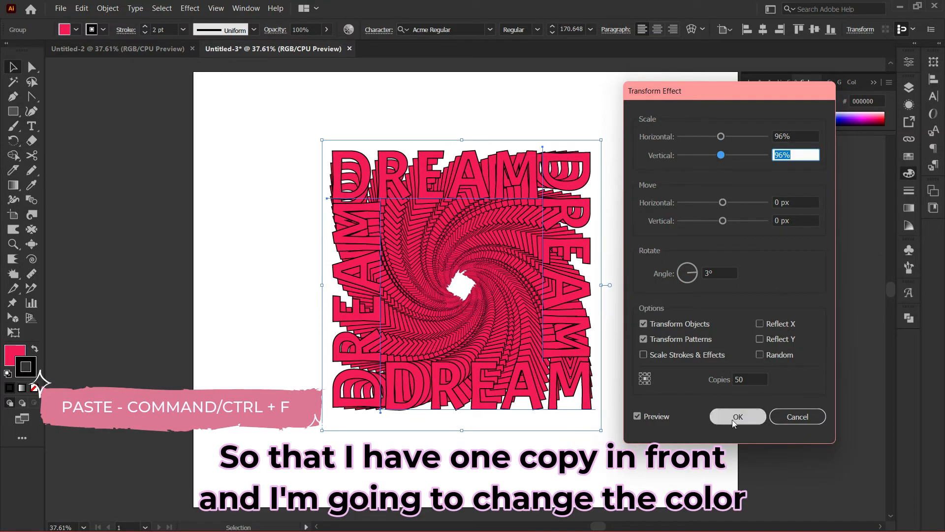
{"action": "left_click", "coordinate": [736, 417]}
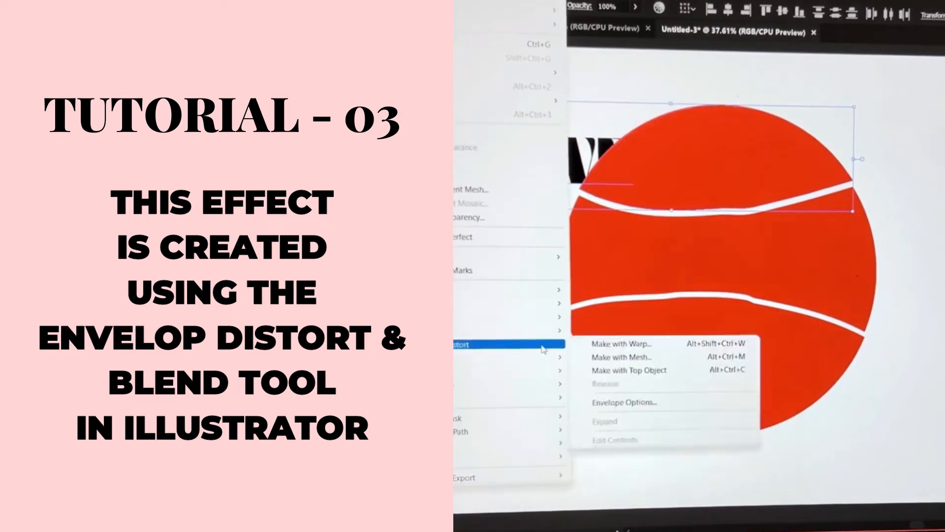
{"action": "left_click", "coordinate": [614, 343]}
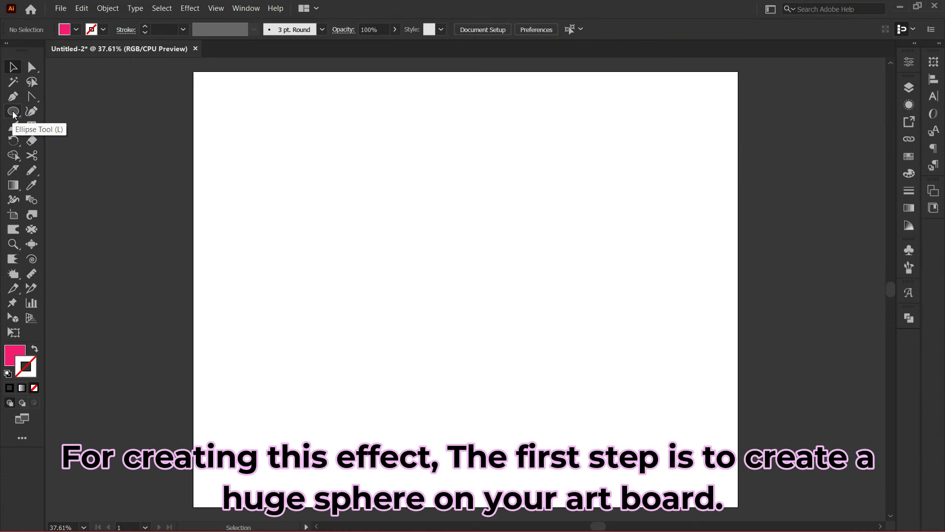
- Draw a large pink circle with the Ellipse Tool and type LOVE to its left
{"action": "left_click", "coordinate": [13, 111]}
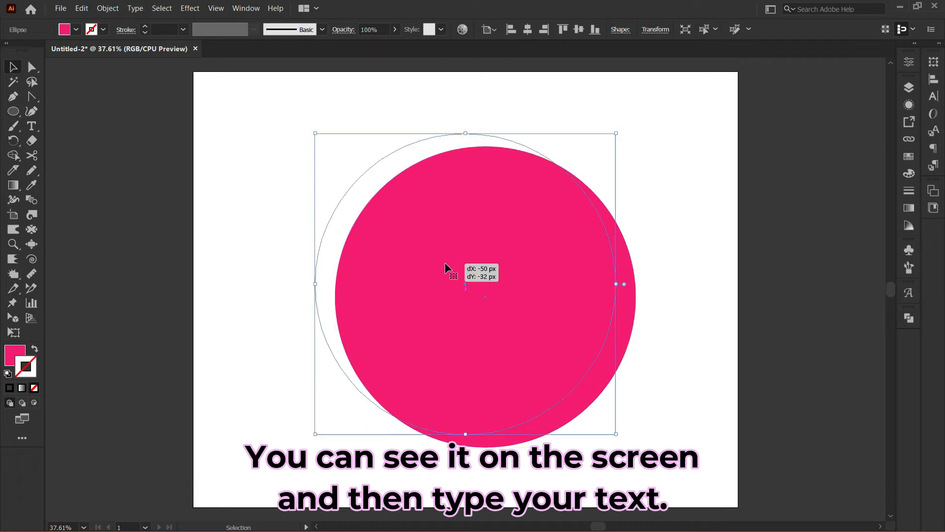
{"action": "left_click", "coordinate": [32, 126]}
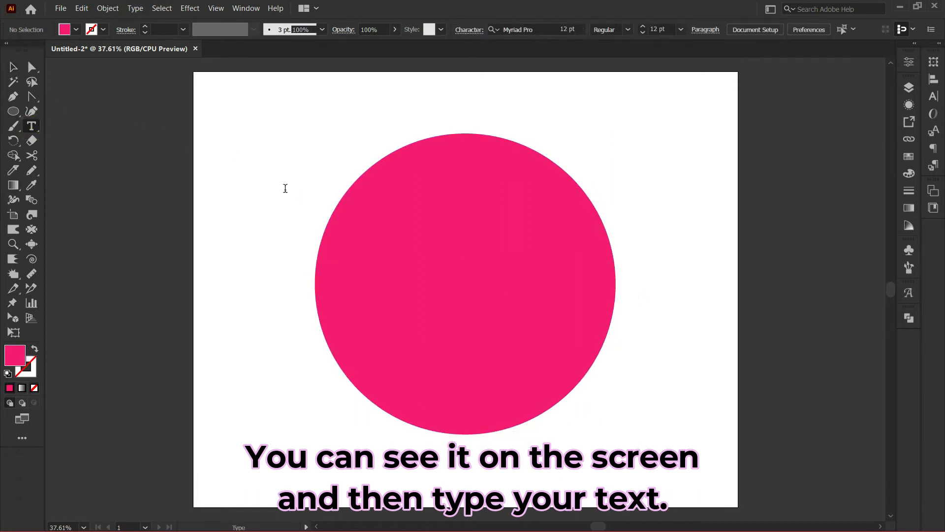
{"action": "type", "text": "LOVE"}
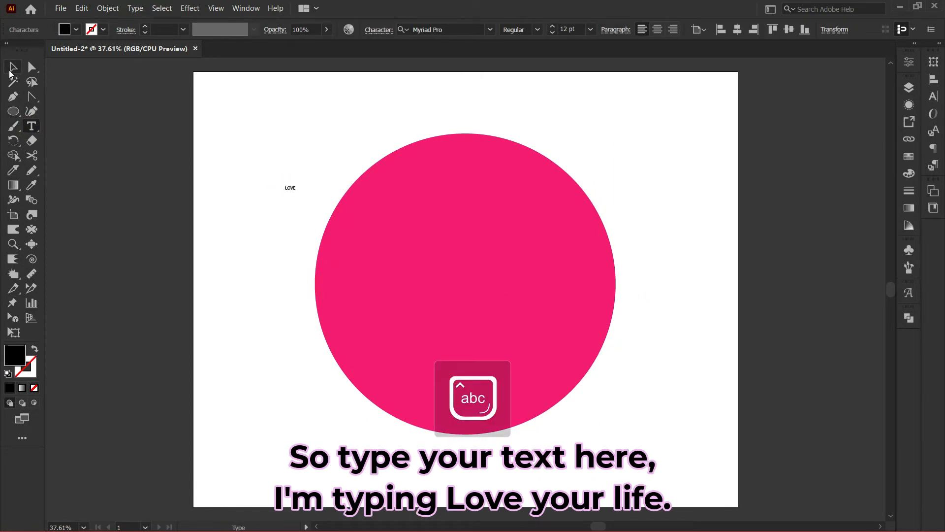
- Set the enlarged text in the Beckan typeface and add the lines YOUR and LIFE
{"action": "left_click", "coordinate": [12, 67]}
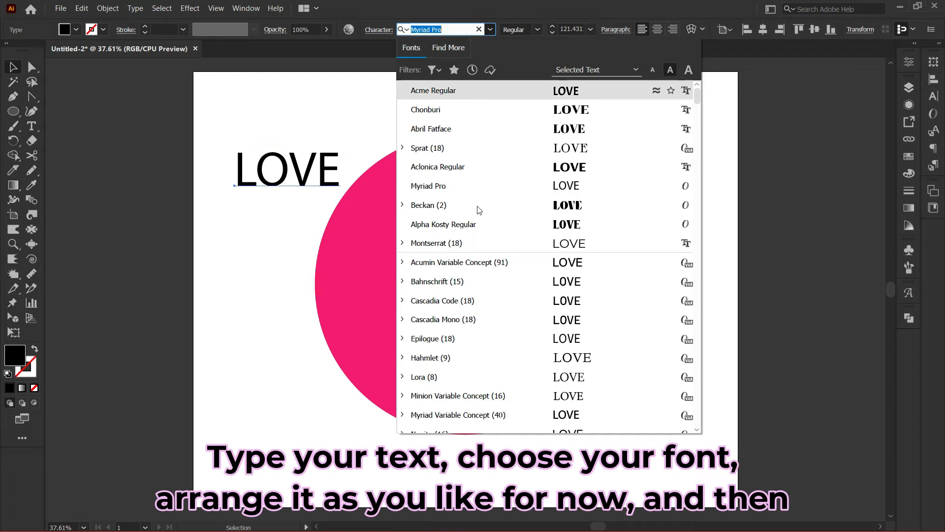
{"action": "left_click", "coordinate": [427, 205]}
{"action": "type", "text": " YOUR "}
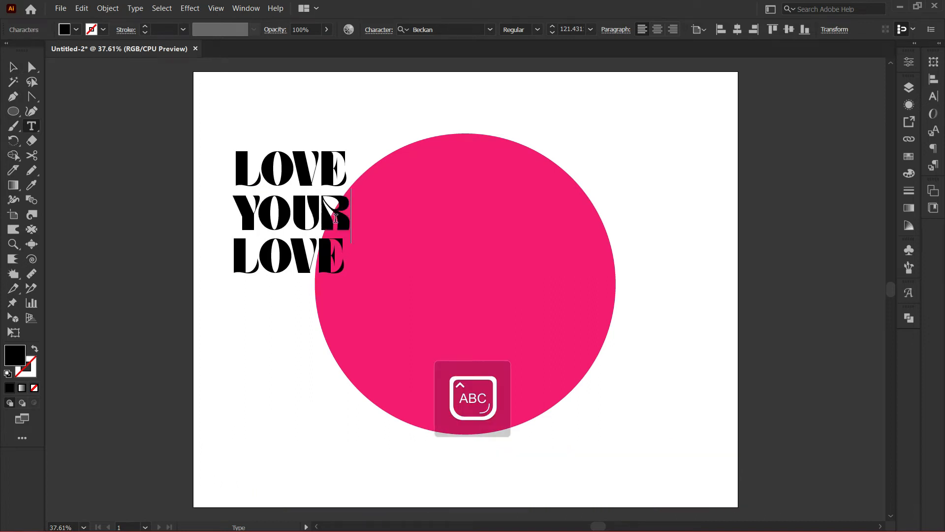
{"action": "type", "text": "LIFE"}
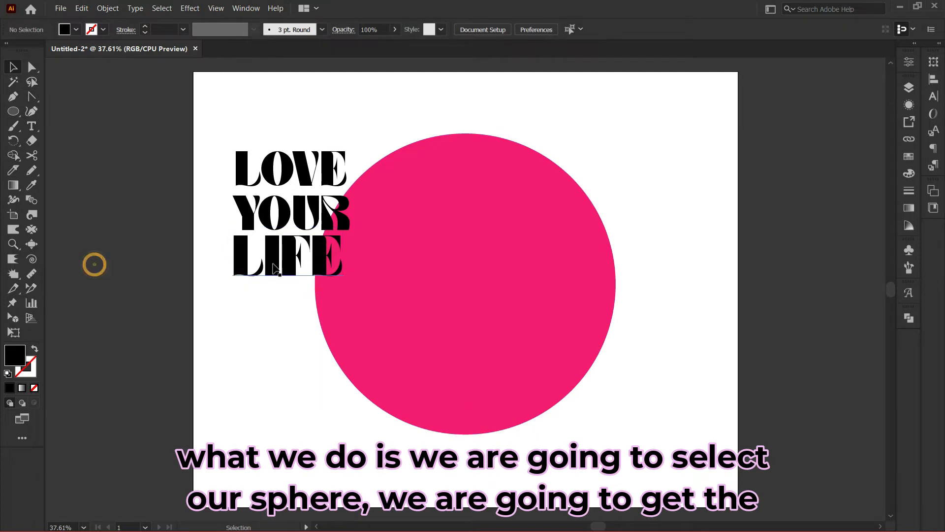
- Slice the pink circle into three sections and warp LOVE into the top slice with Make with Top Object
{"action": "left_click", "coordinate": [482, 280]}
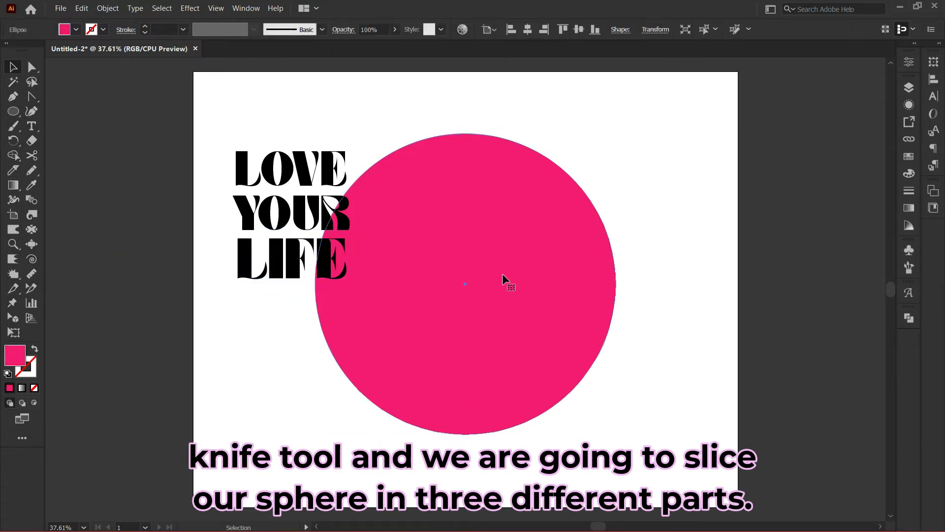
{"action": "left_click", "coordinate": [32, 171]}
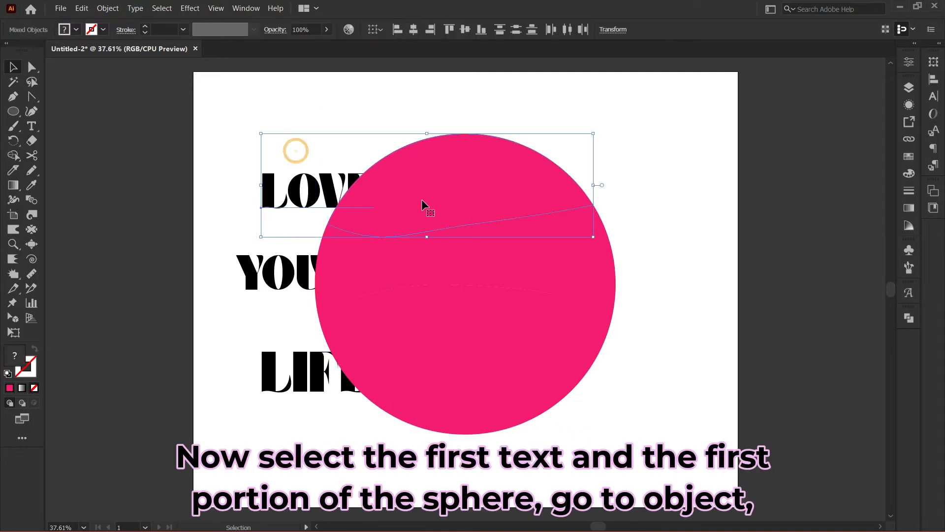
{"action": "left_click", "coordinate": [107, 8]}
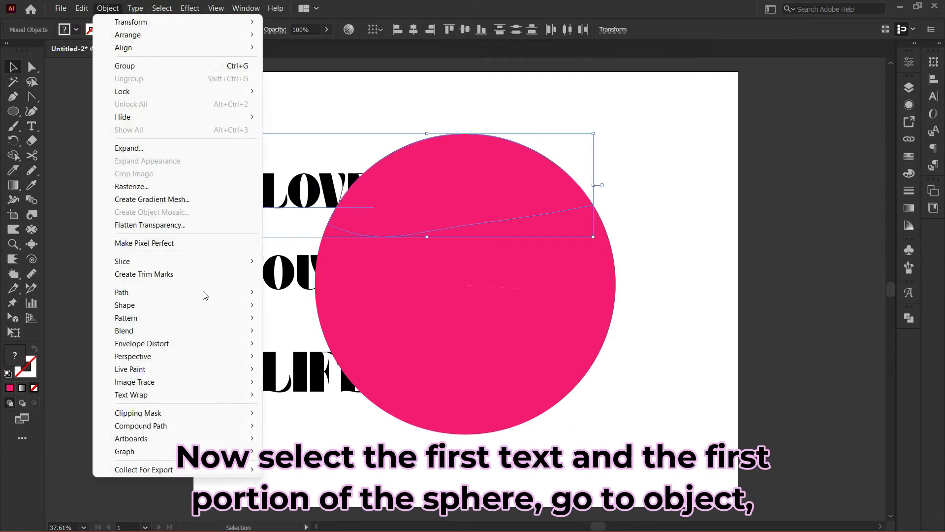
{"action": "left_click", "coordinate": [137, 413]}
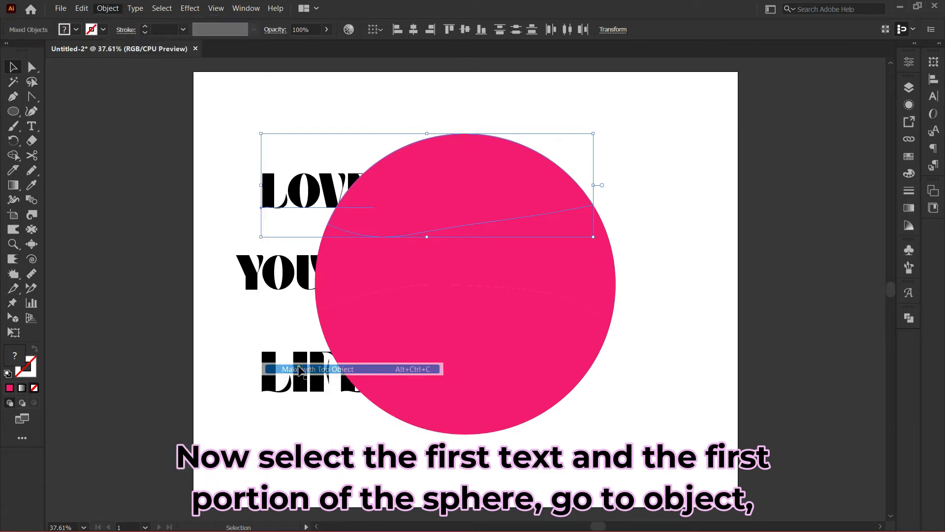
{"action": "left_click", "coordinate": [319, 368]}
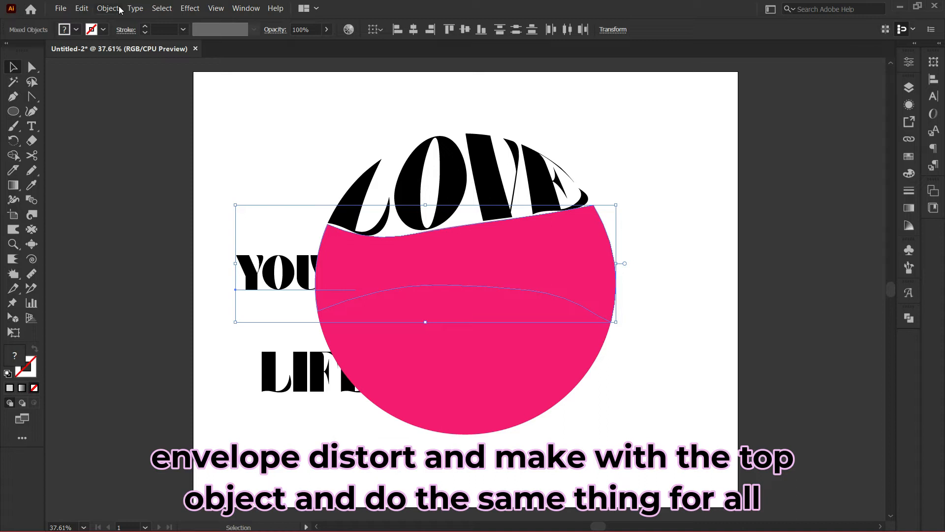
- Warp YOUR and LIFE into the middle and bottom circle slices the same way
{"action": "left_click", "coordinate": [107, 7]}
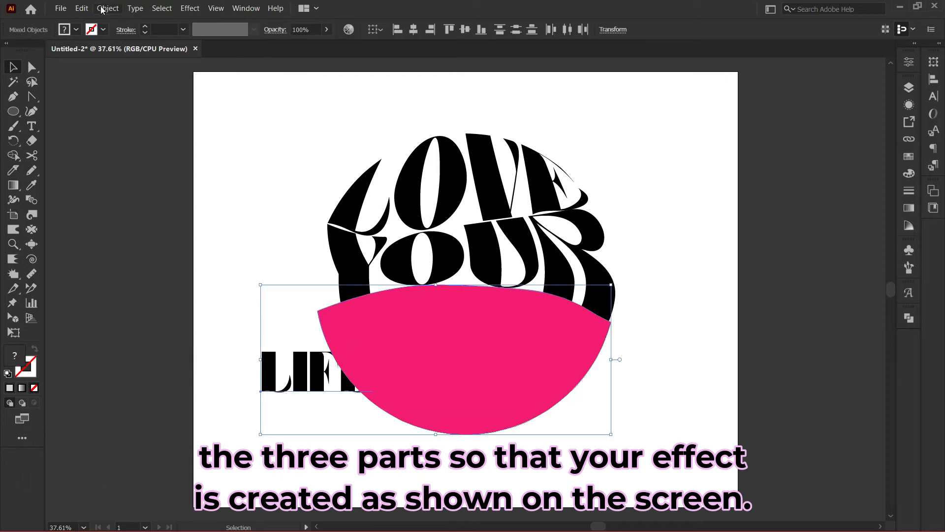
{"action": "left_click", "coordinate": [107, 8]}
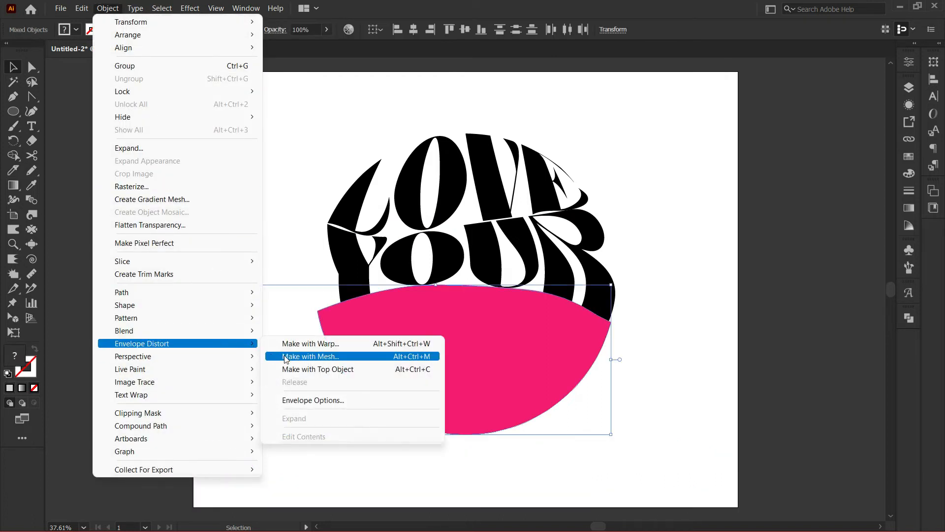
{"action": "left_click", "coordinate": [309, 355]}
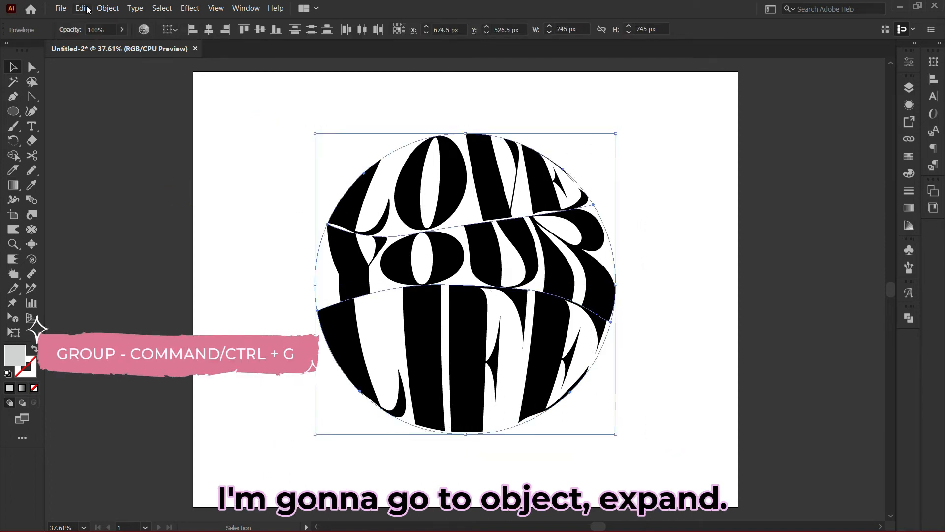
- Expand the warped envelopes with Object and Fill ticked
{"action": "left_click", "coordinate": [107, 8]}
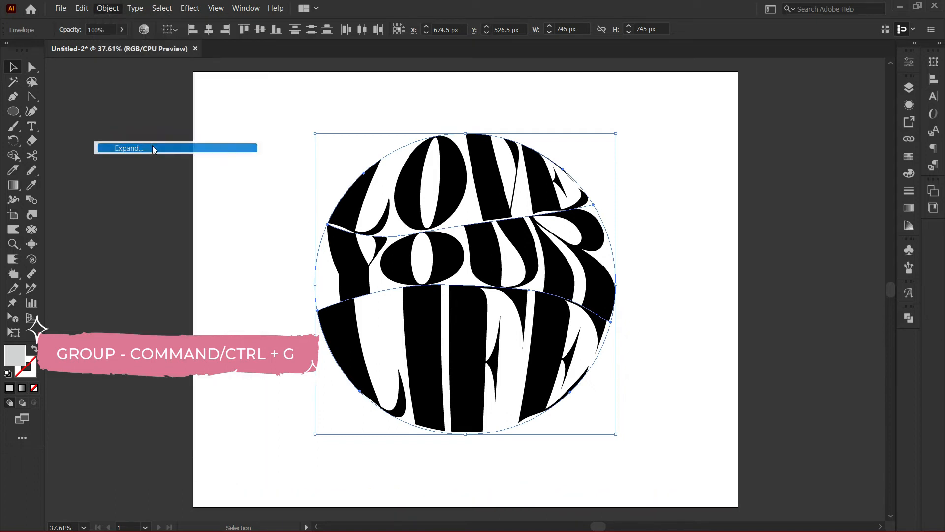
{"action": "left_click", "coordinate": [128, 148]}
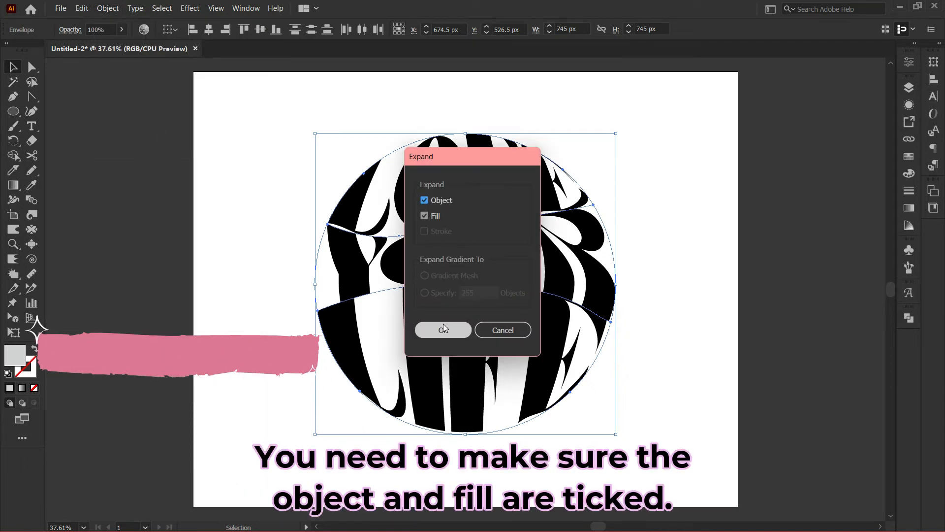
{"action": "left_click", "coordinate": [443, 329]}
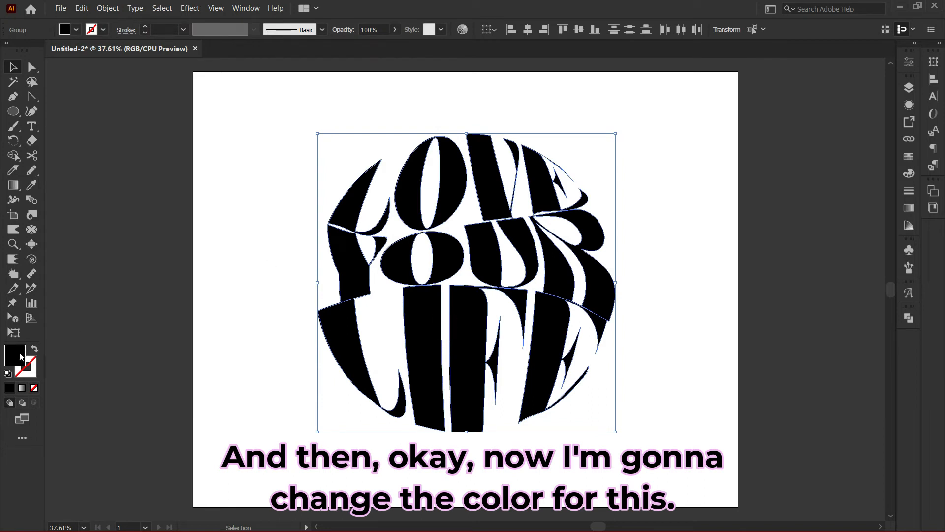
- Fill the expanded LOVE YOUR LIFE lettering with hot pink
{"action": "double_click", "coordinate": [16, 355]}
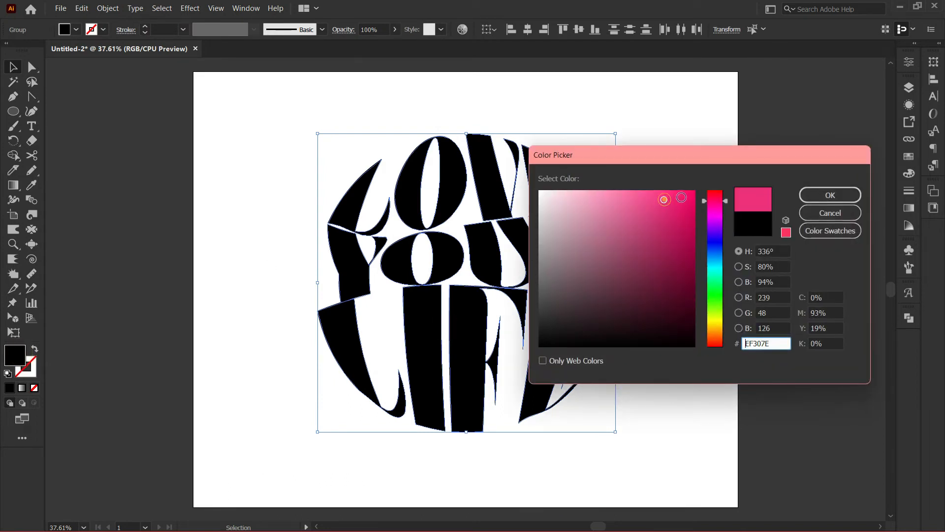
{"action": "left_click", "coordinate": [677, 193]}
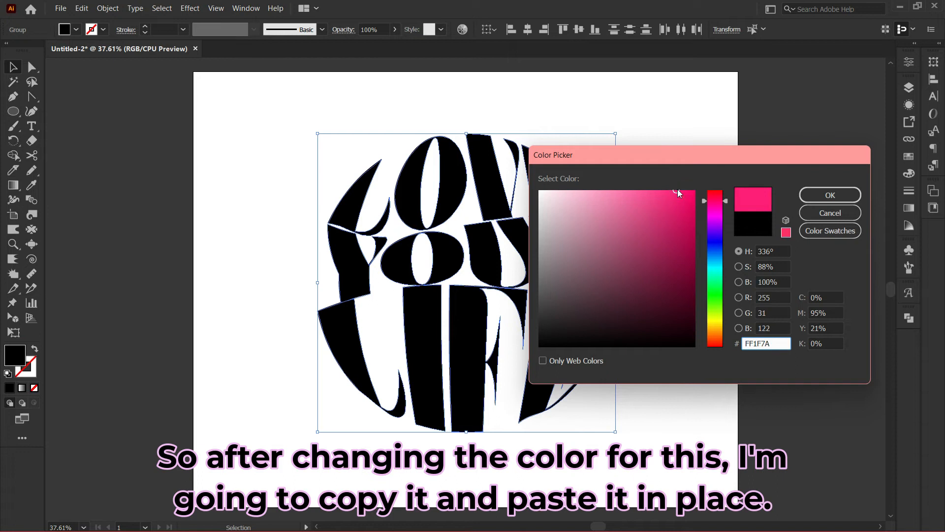
{"action": "left_click", "coordinate": [829, 195]}
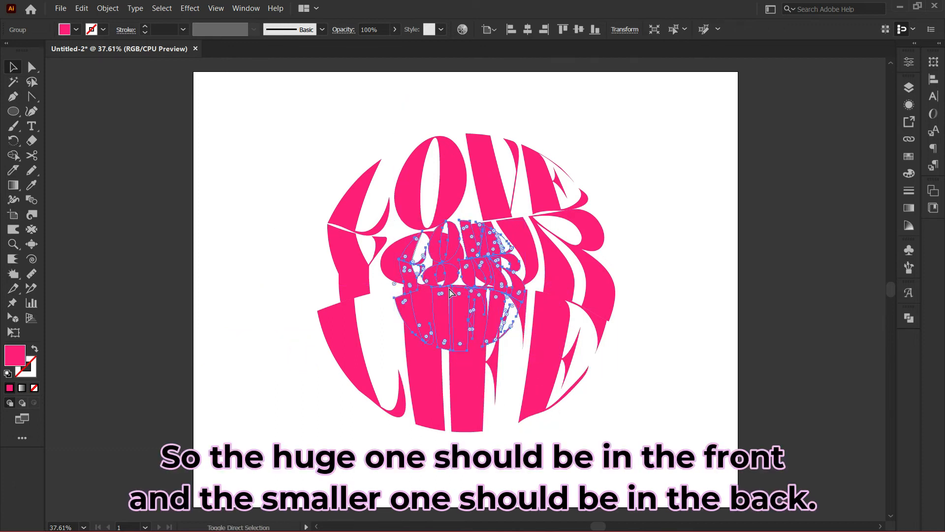
- Give the smaller copy behind the lettering a lighter pink fill
{"action": "left_click", "coordinate": [291, 193]}
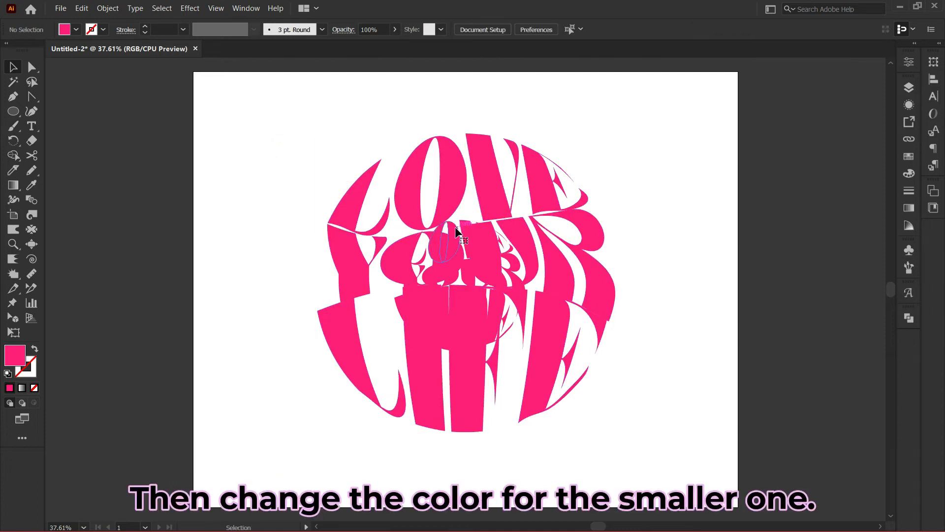
{"action": "double_click", "coordinate": [15, 355]}
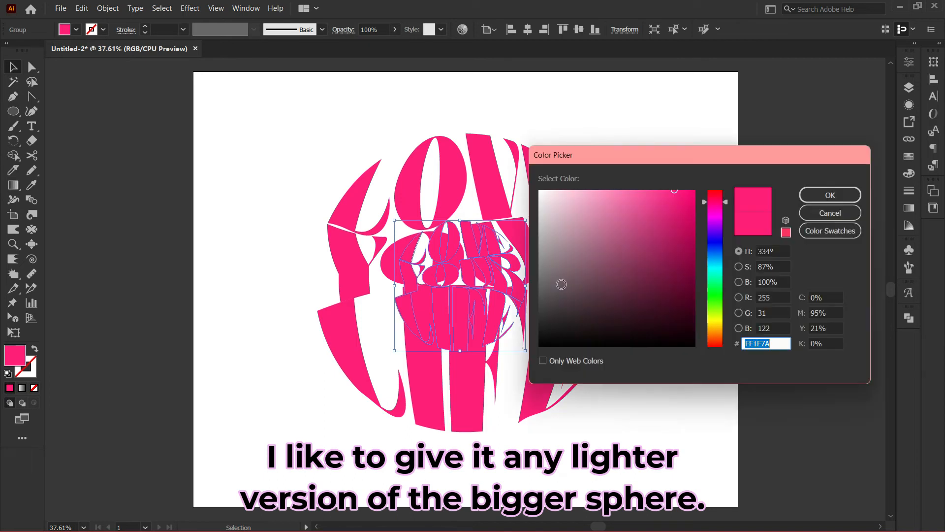
{"action": "left_click", "coordinate": [589, 194]}
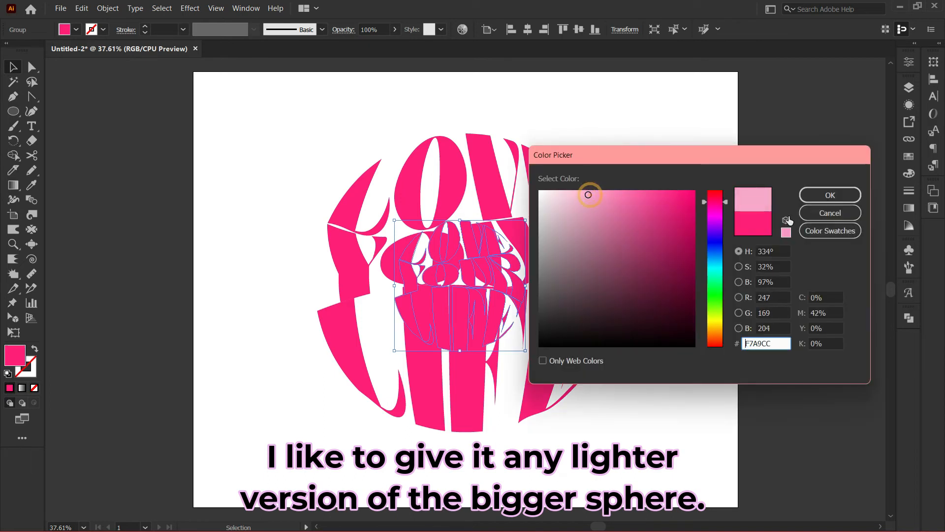
{"action": "left_click", "coordinate": [829, 195]}
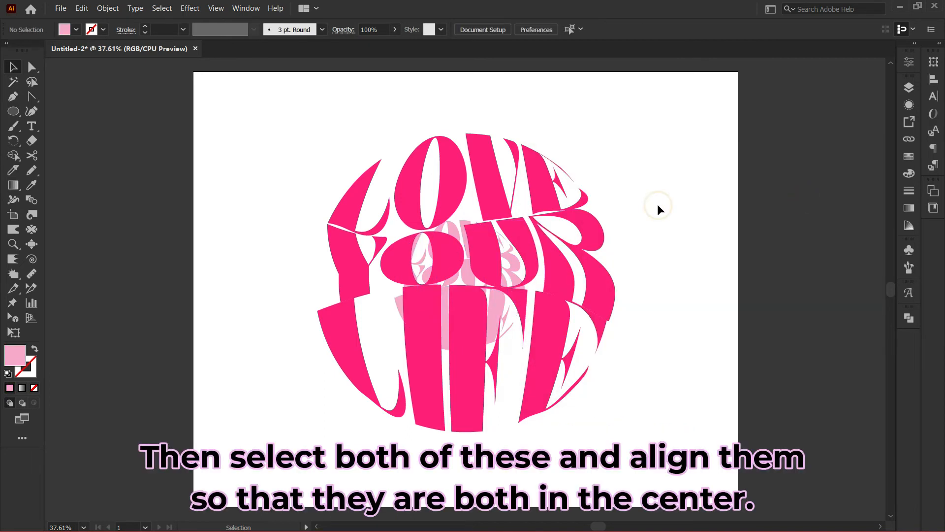
{"action": "mouse_move", "coordinate": [277, 127]}
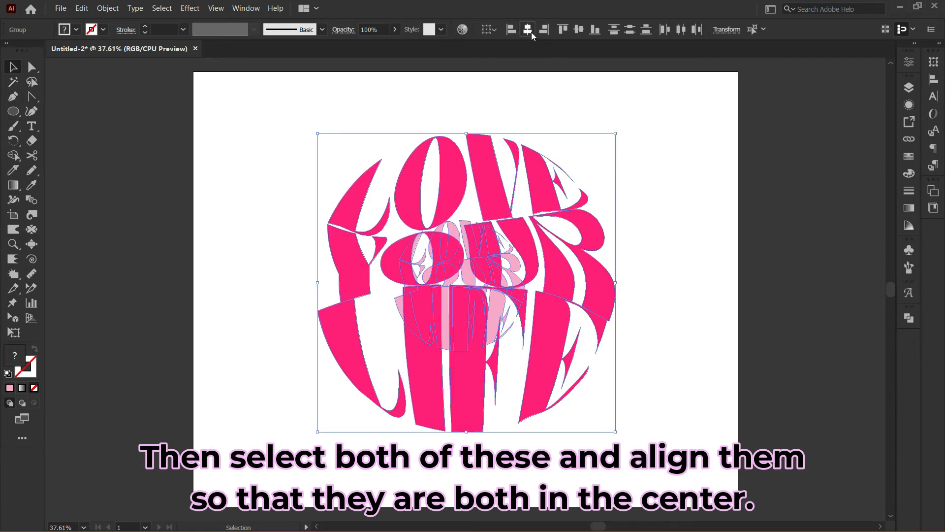
- Horizontally centre the two pink spheres and blend them with 100 specified steps
{"action": "left_click", "coordinate": [526, 29]}
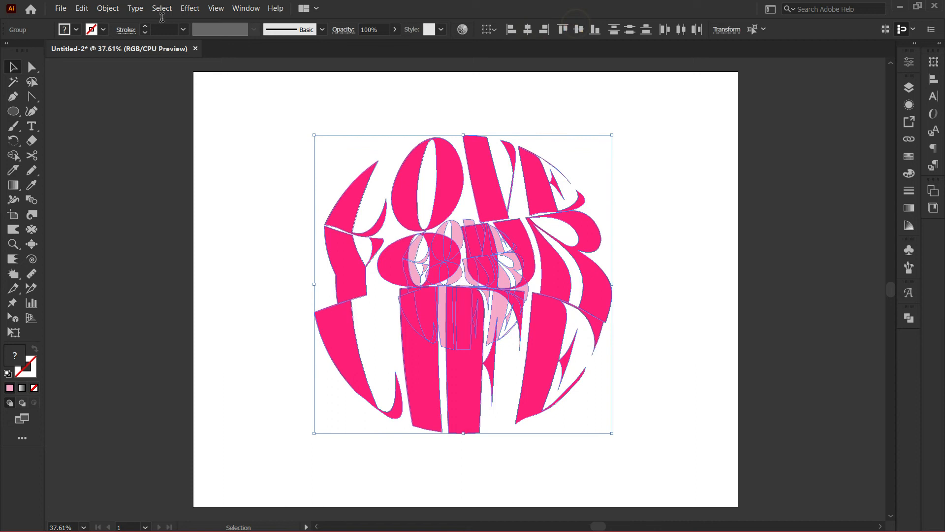
{"action": "left_click", "coordinate": [107, 8]}
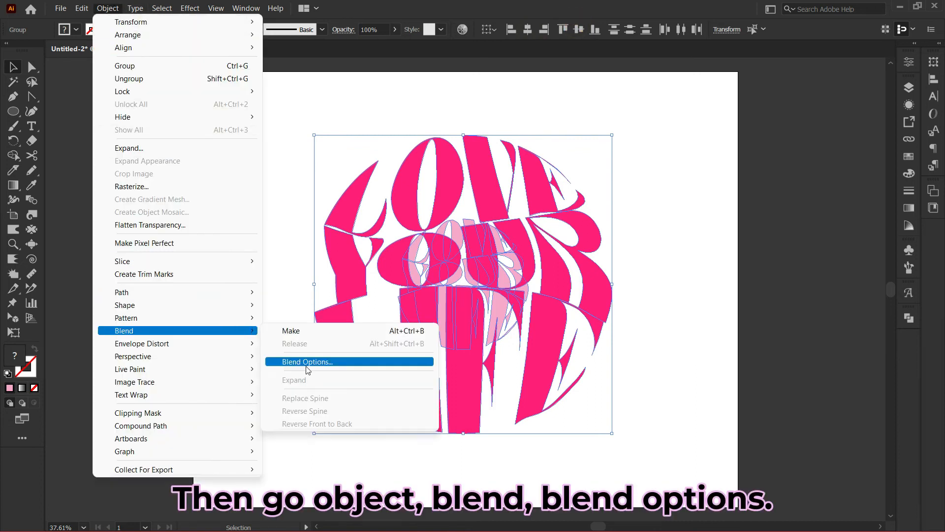
{"action": "left_click", "coordinate": [306, 362]}
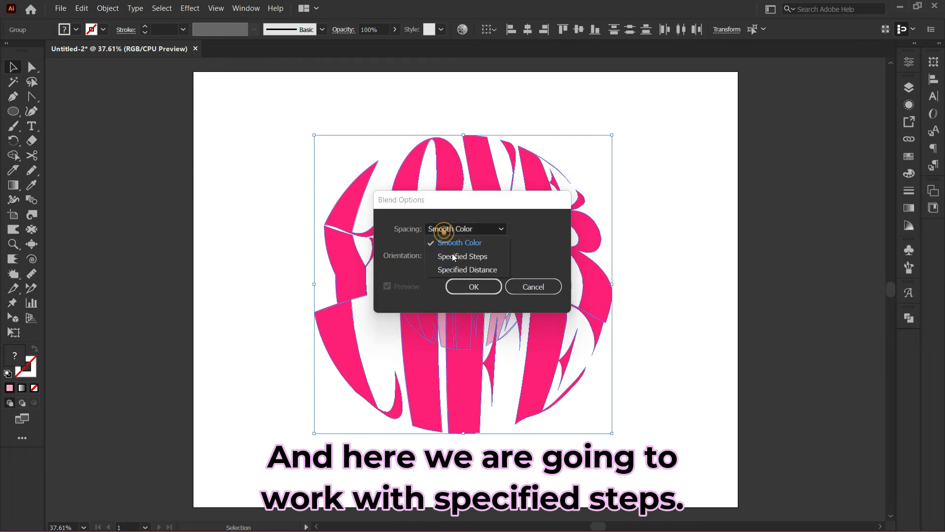
{"action": "left_click", "coordinate": [462, 256]}
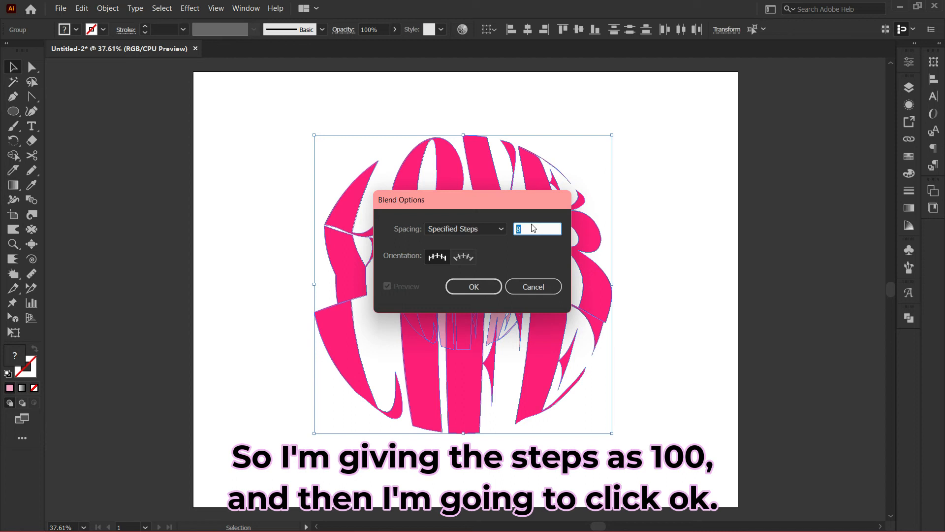
{"action": "type", "text": "100"}
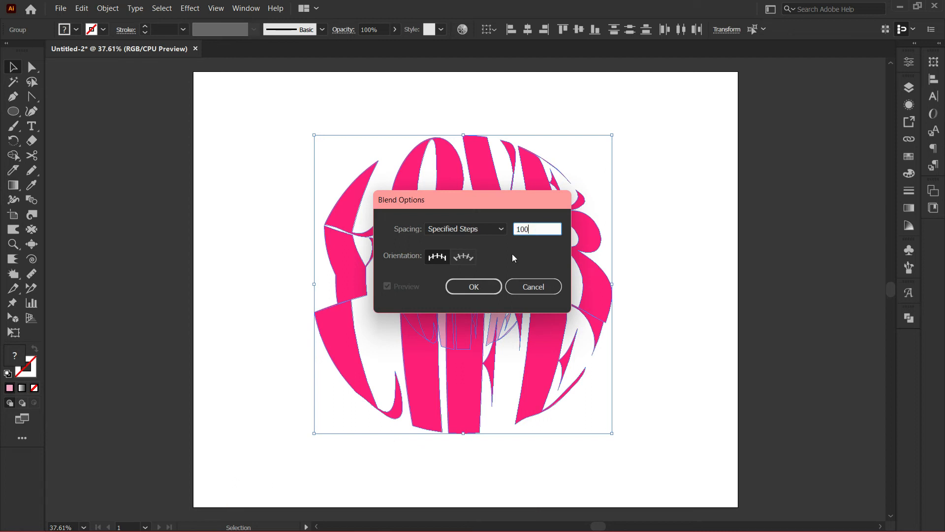
{"action": "left_click", "coordinate": [107, 8]}
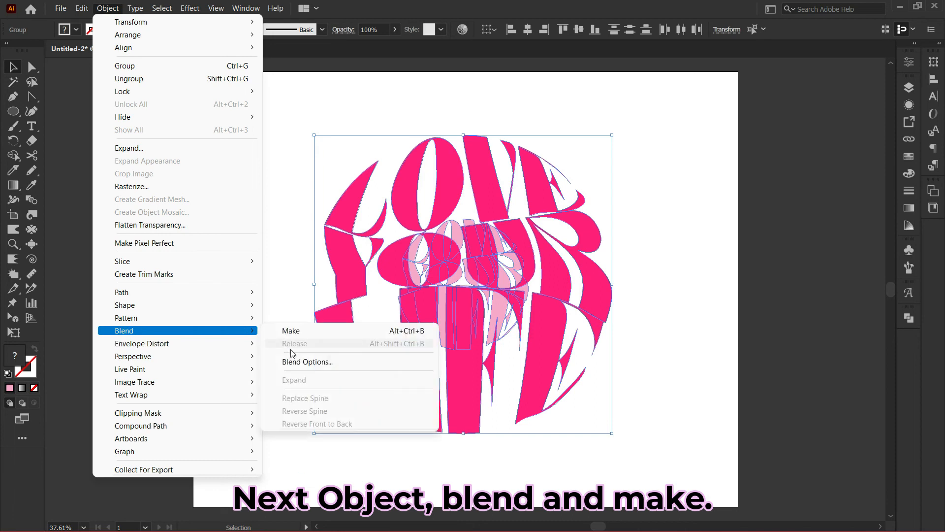
{"action": "left_click", "coordinate": [291, 331]}
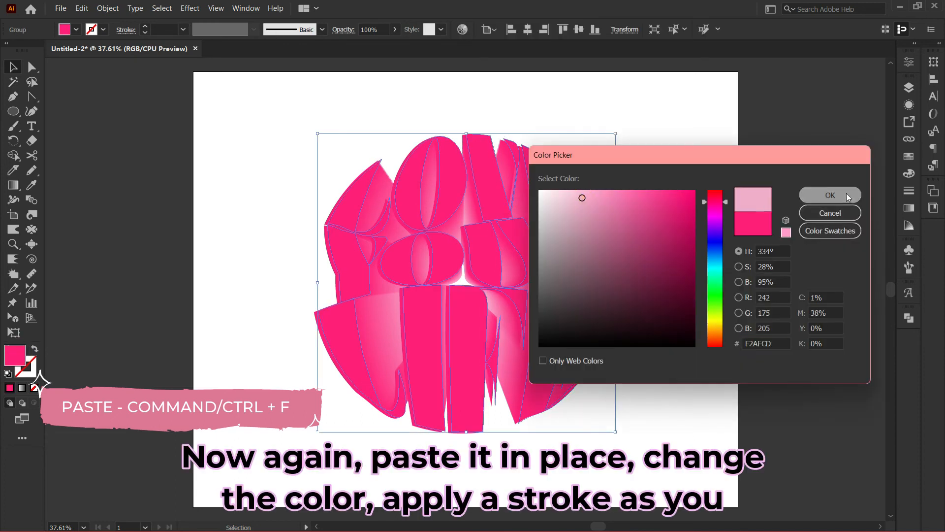
- Give the pasted top copy a pale pink fill and near-black outline, and pick the Rectangle Tool
{"action": "left_click", "coordinate": [829, 195]}
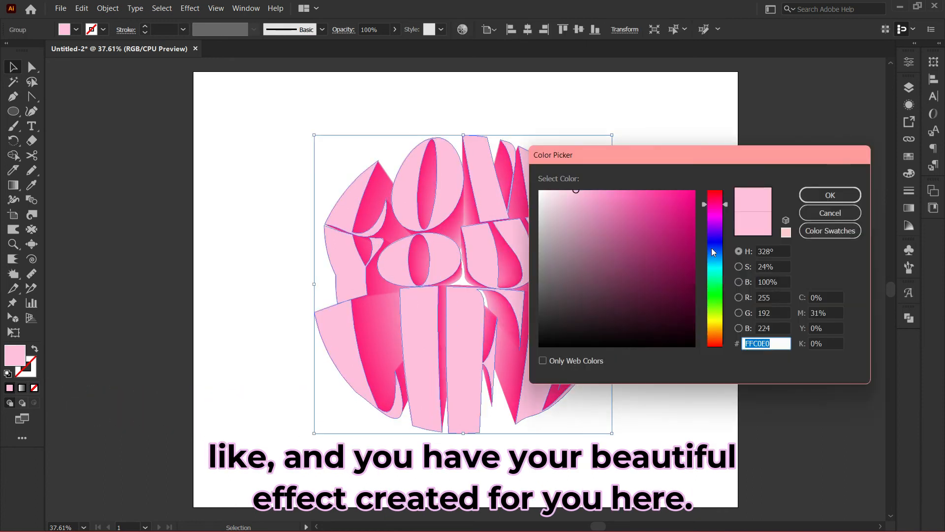
{"action": "left_click", "coordinate": [584, 338]}
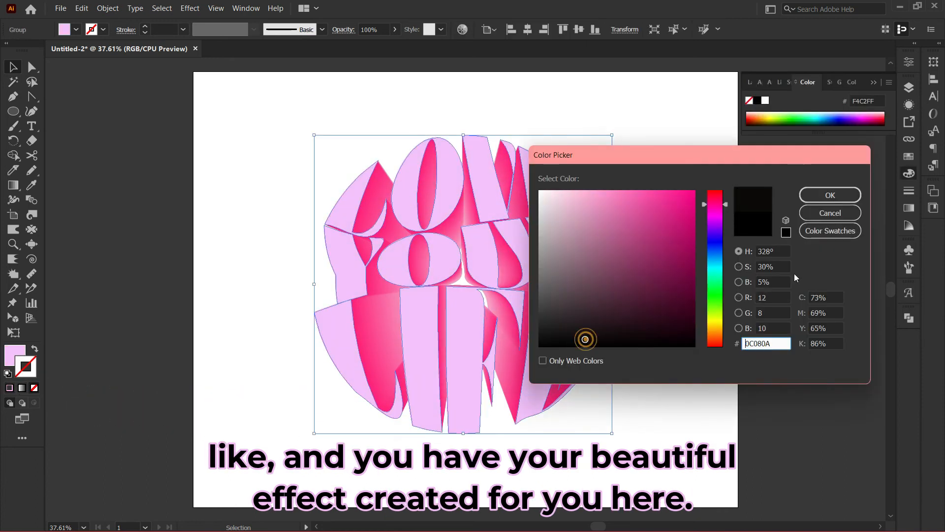
{"action": "left_click", "coordinate": [829, 195]}
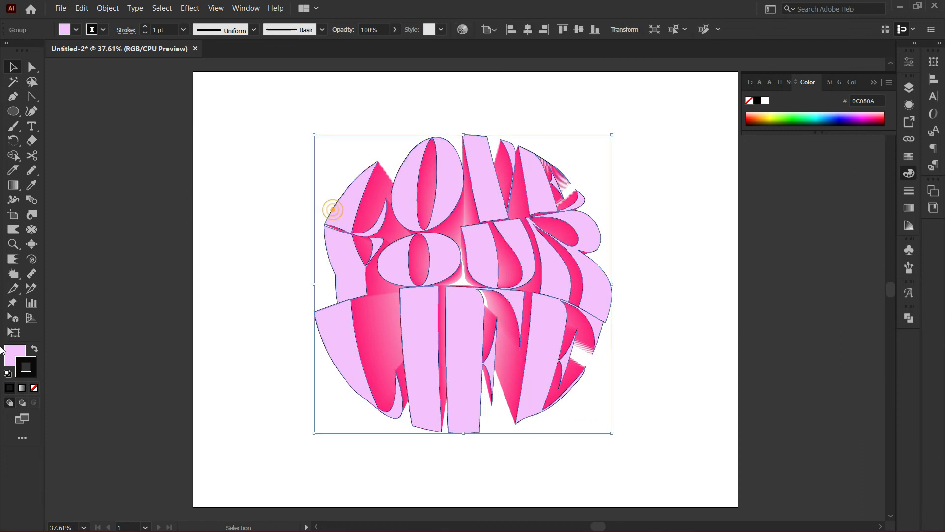
{"action": "left_click", "coordinate": [13, 110]}
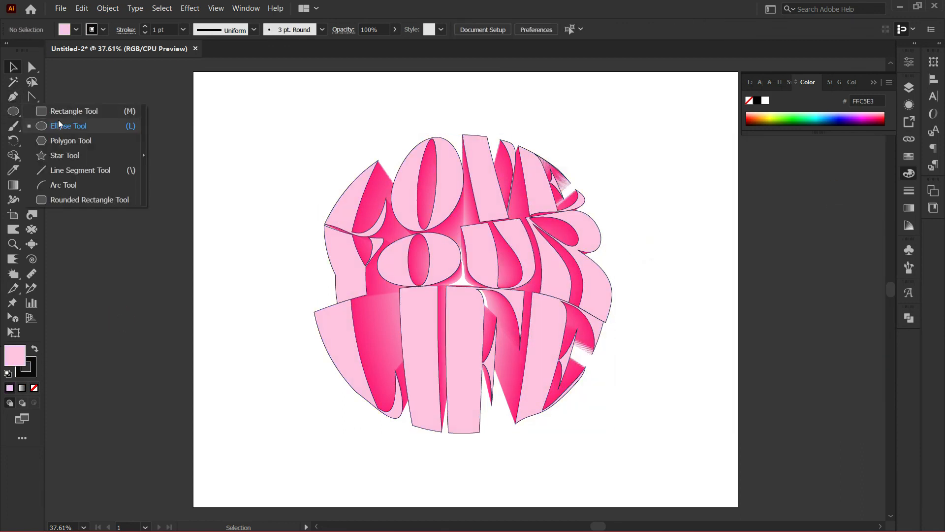
{"action": "left_click", "coordinate": [72, 111]}
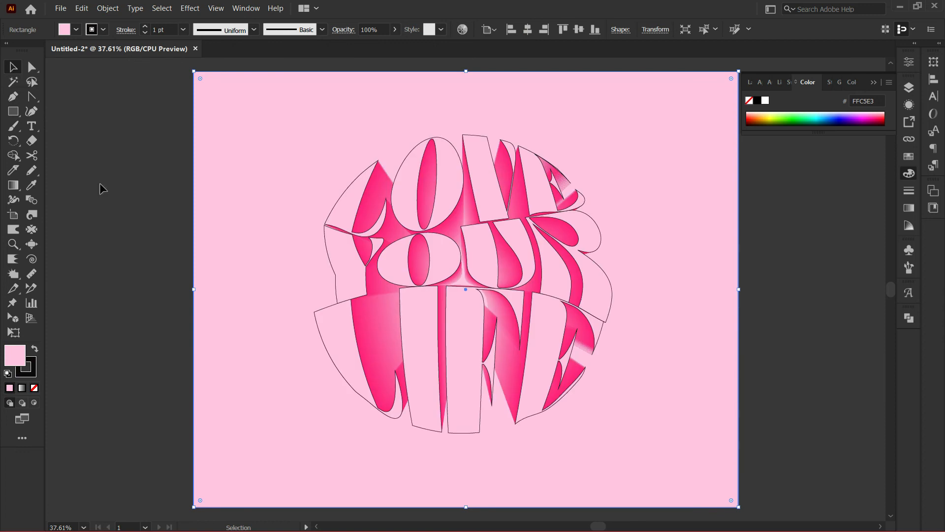